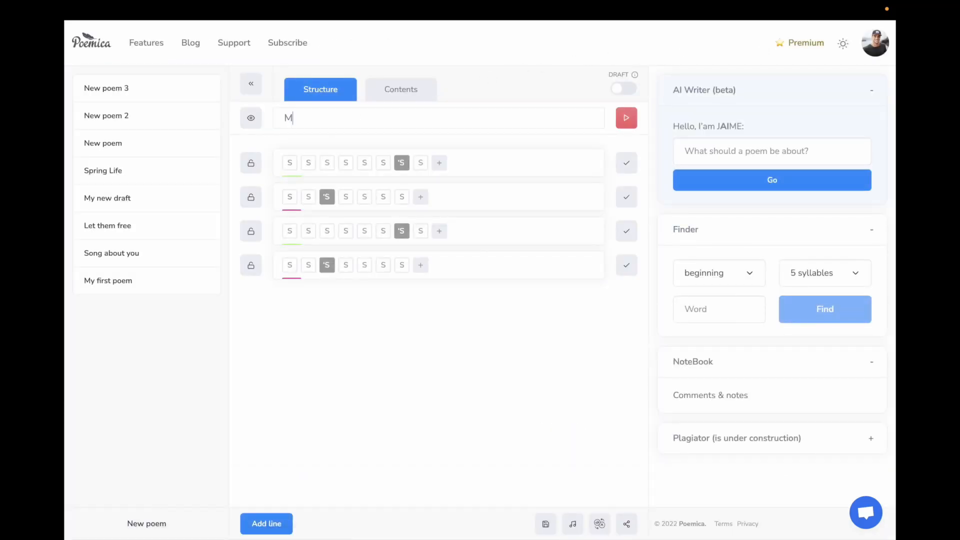
Enter the title 'My new try' and add lines until the poem has eight
text(y new try)
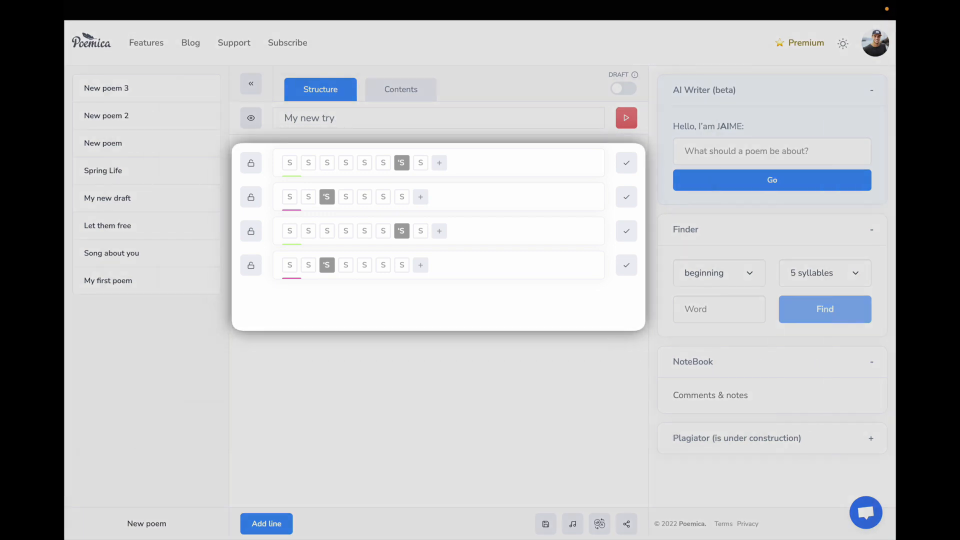
click(266, 524)
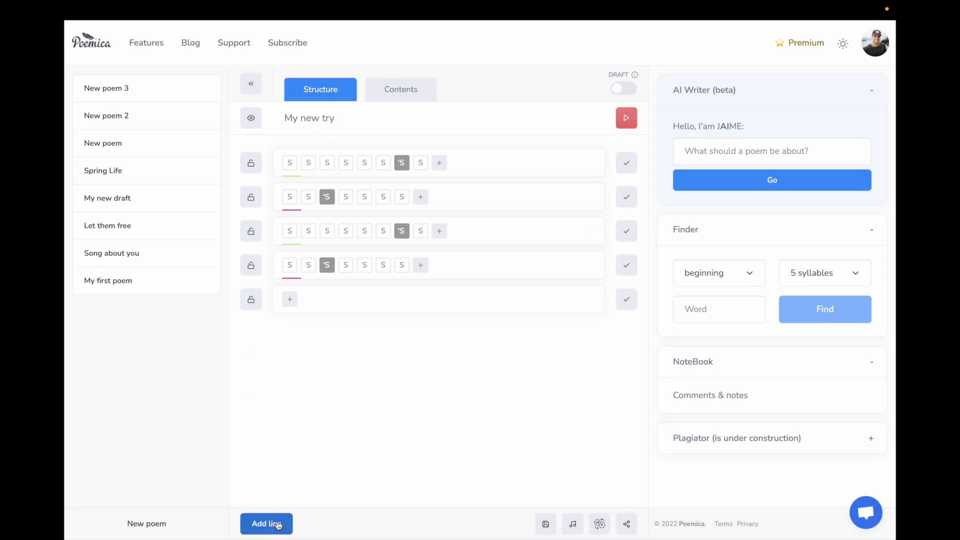
click(266, 524)
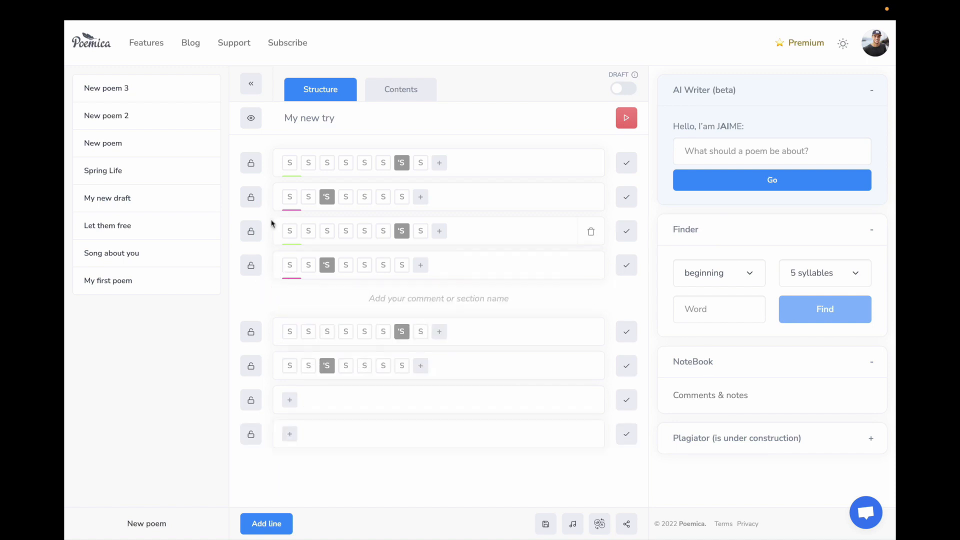
Name the sections Verse1 above line one and Chorus above line five, and add a syllable to line seven
click(439, 162)
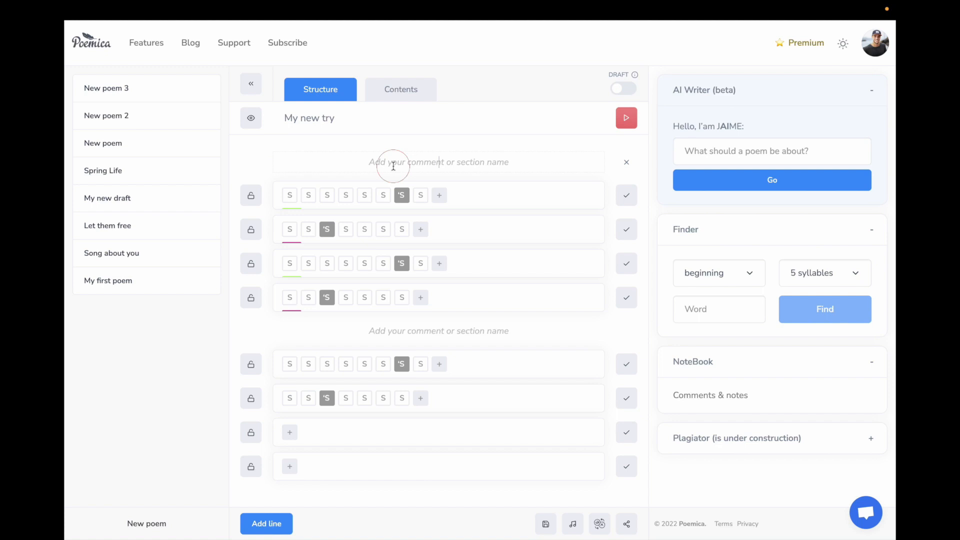
text(Verse1)
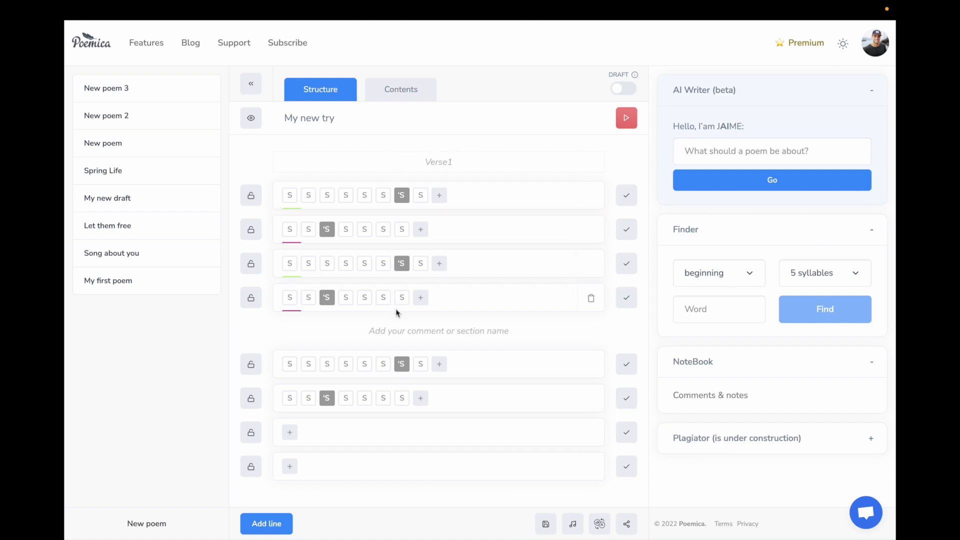
text(Chorus)
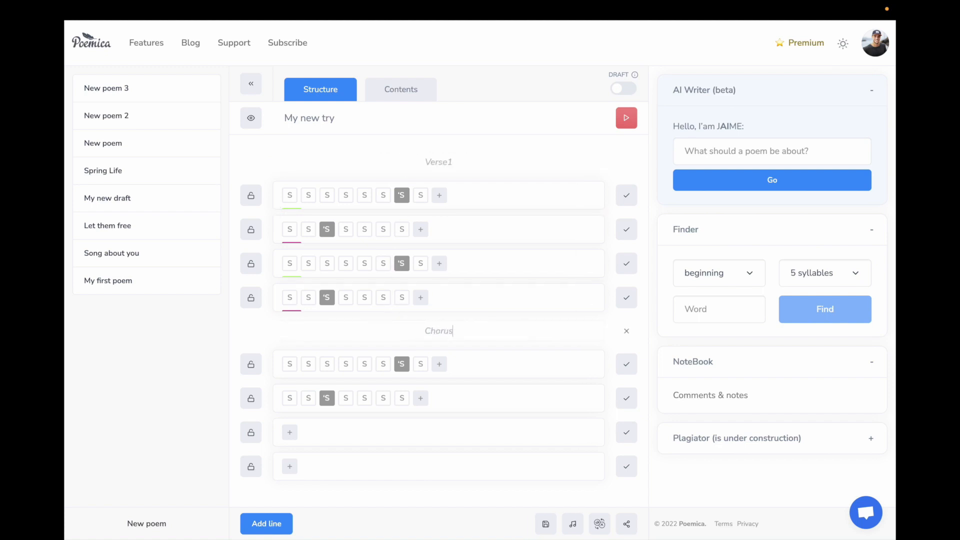
click(289, 431)
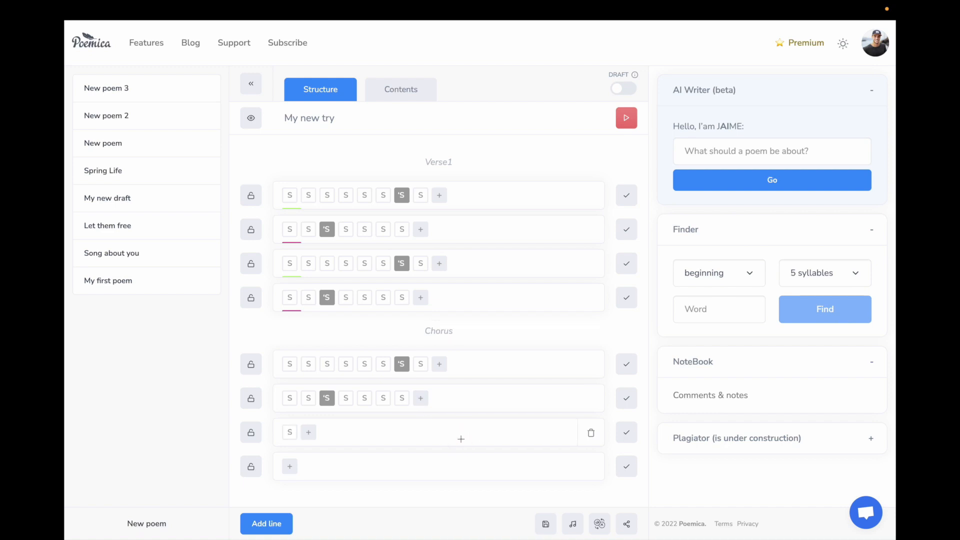
Shorten the chorus lines' syllable patterns and show line numbers with rhyme links
click(309, 431)
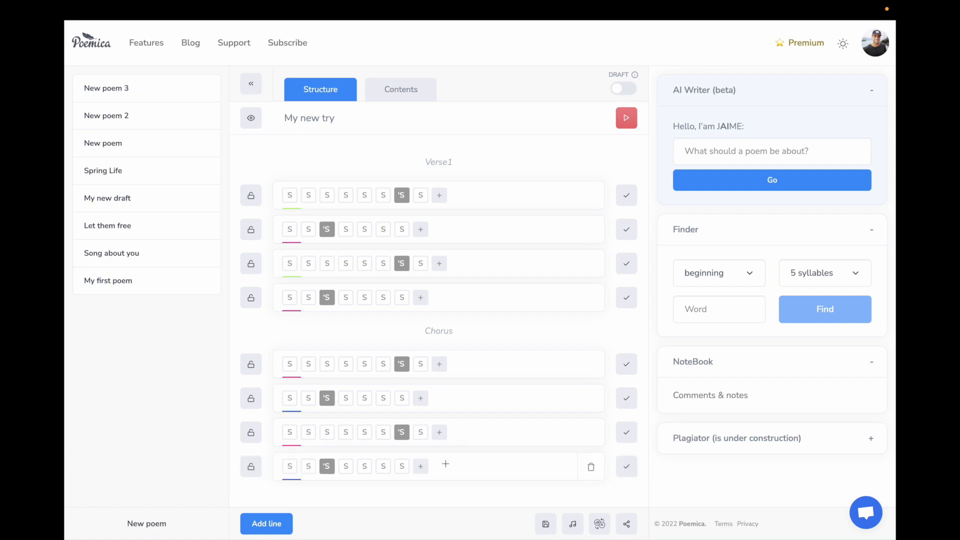
click(251, 118)
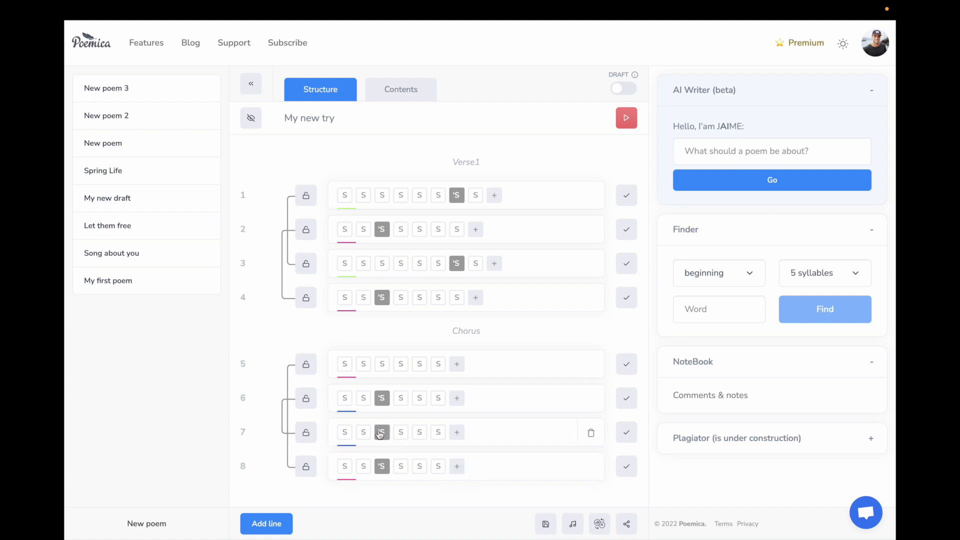
Generate and regenerate lyrics for all eight lines, then lock lines 1, 2, 5 and 8
click(625, 118)
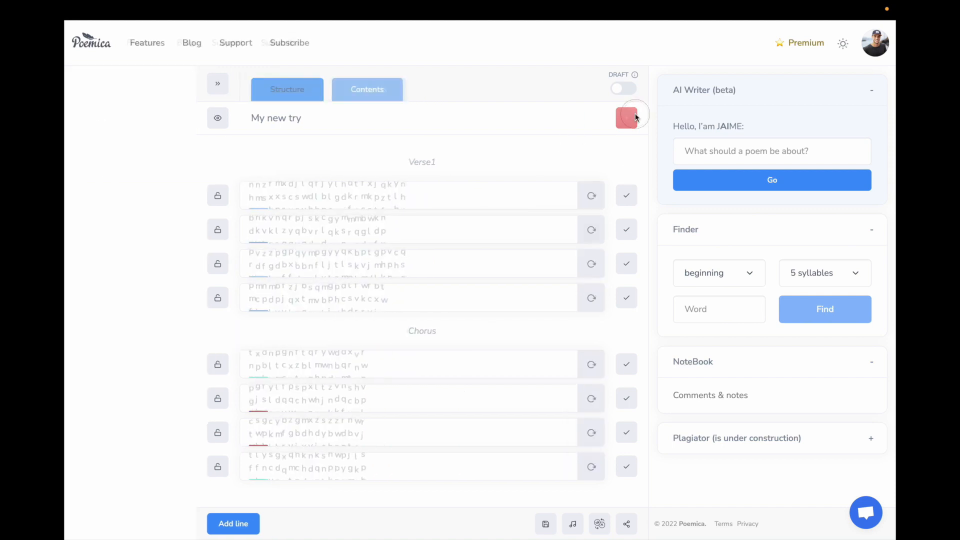
click(368, 89)
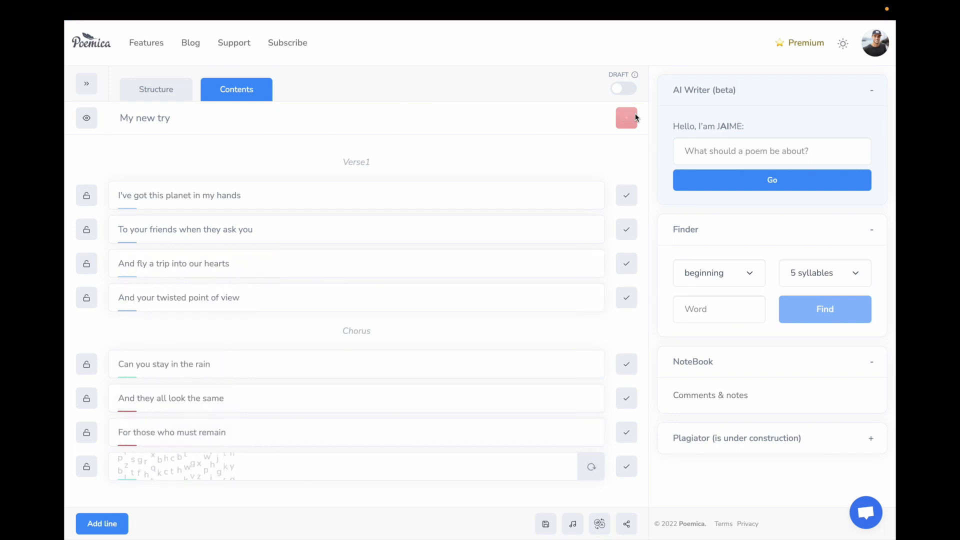
click(625, 118)
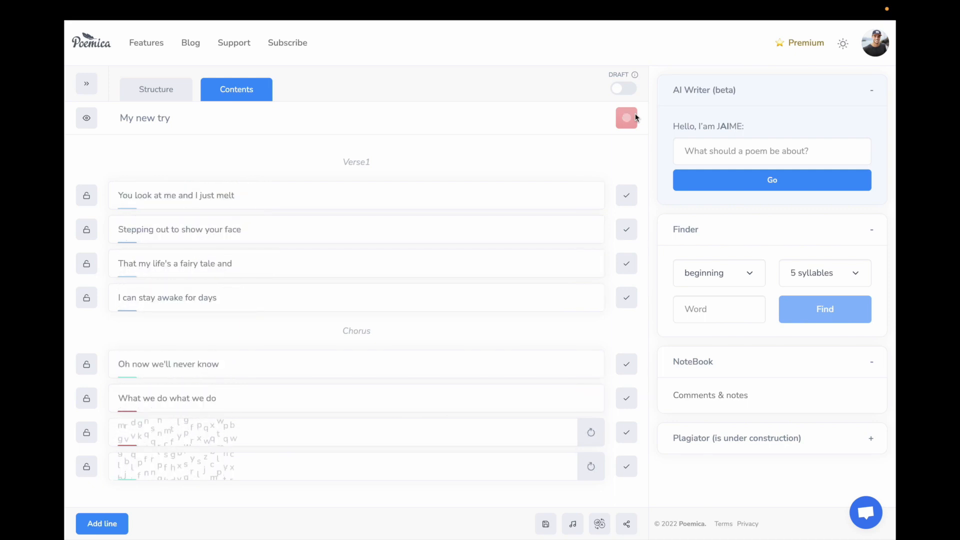
click(626, 117)
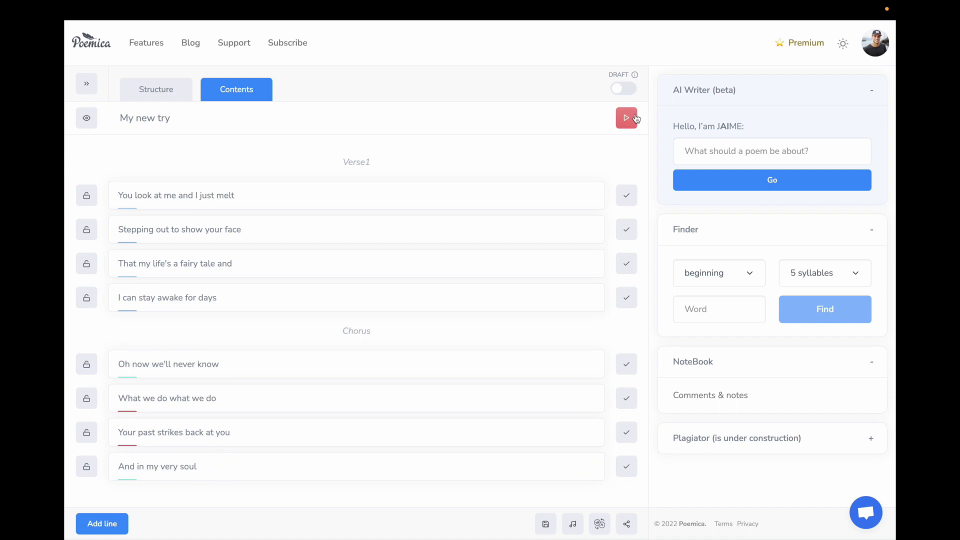
double_click(171, 229)
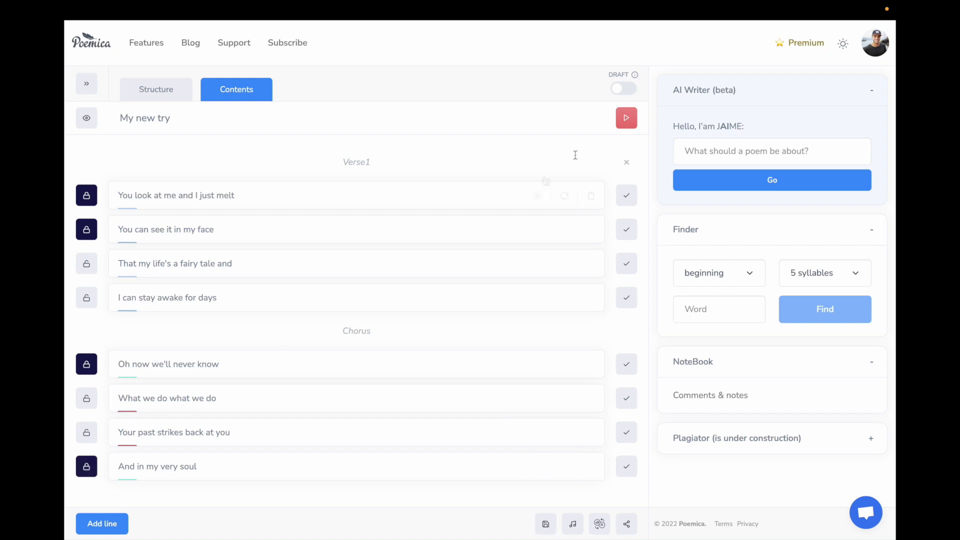
Regenerate the four unlocked lines twice and refresh line three's wording
click(626, 117)
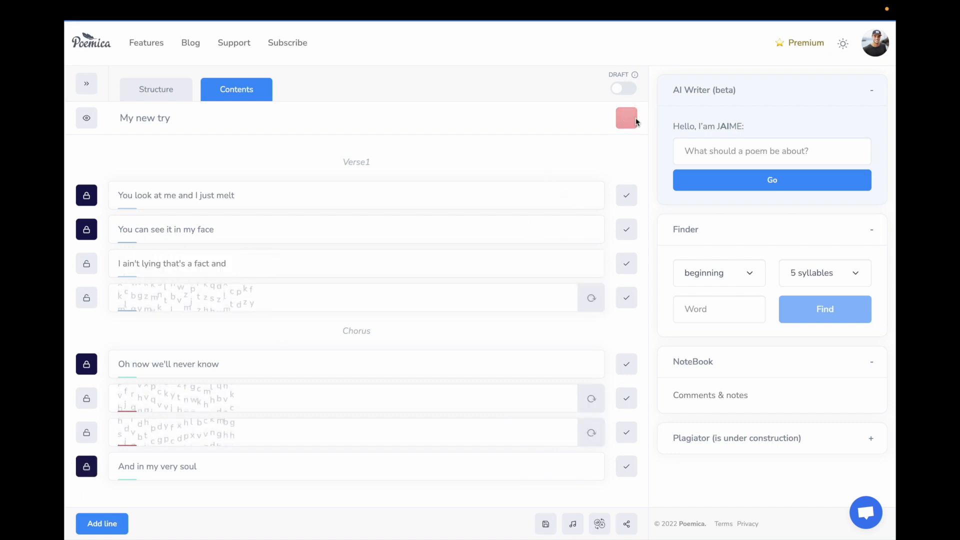
click(626, 118)
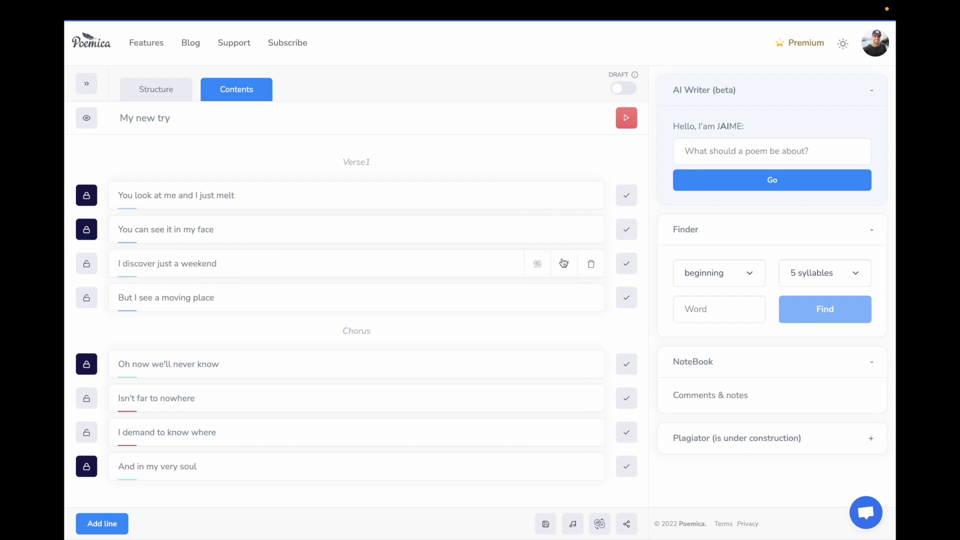
click(626, 264)
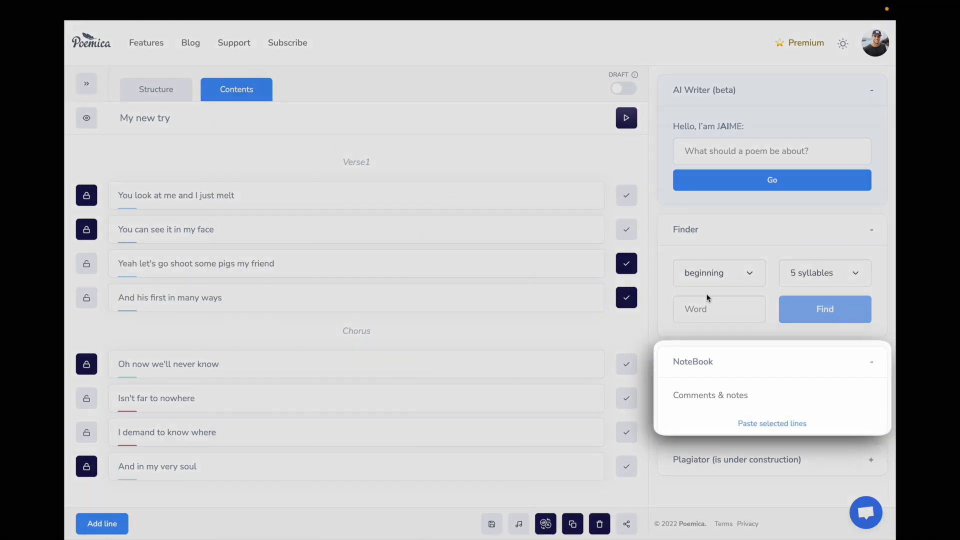
Paste 'And his first in many ways' into the notebook and select 'friend' in line three
click(771, 423)
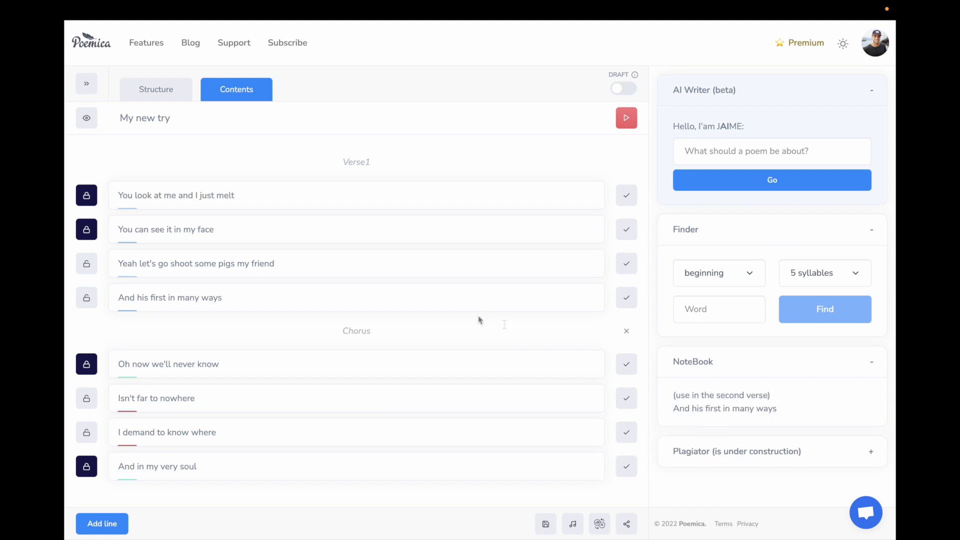
double_click(263, 264)
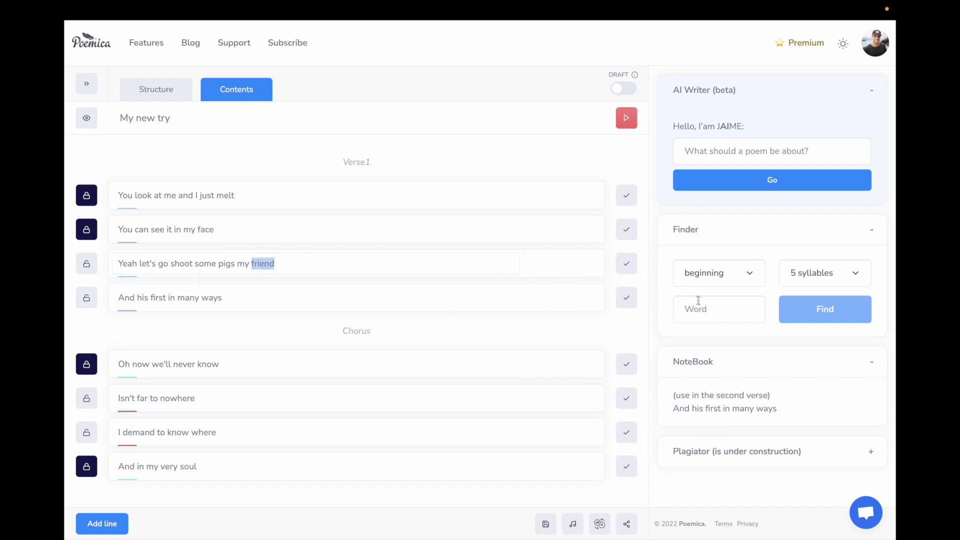
Find seven-syllable lines rhyming with 'friend' and copy a result into the notebook
click(718, 273)
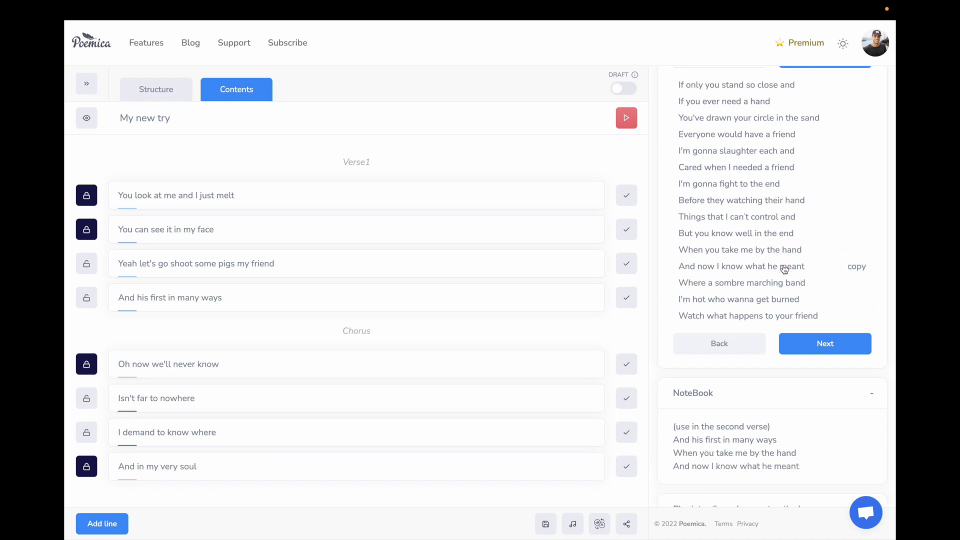
double_click(734, 452)
text(Looking into your ey)
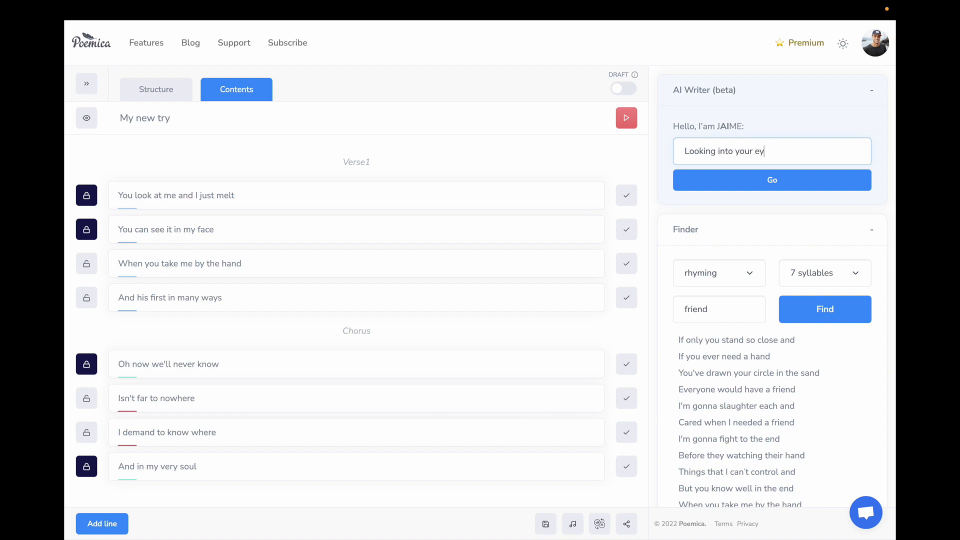
Replace line four with an AI-written tender gaze line and save the draft
click(771, 179)
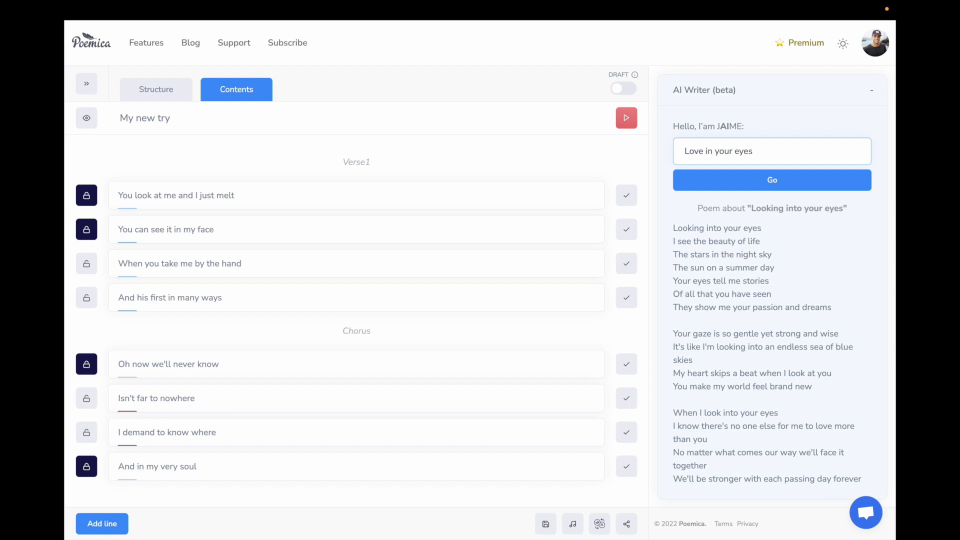
click(771, 180)
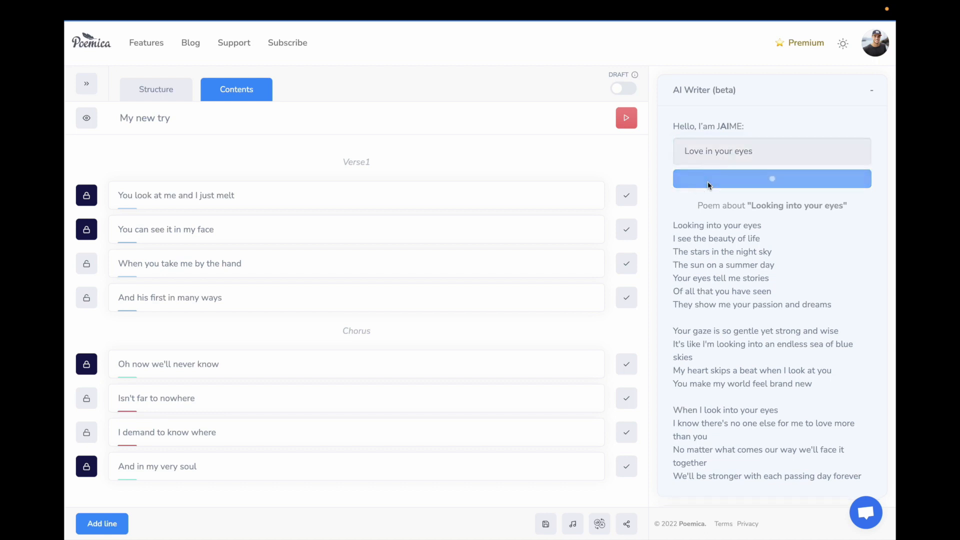
click(772, 179)
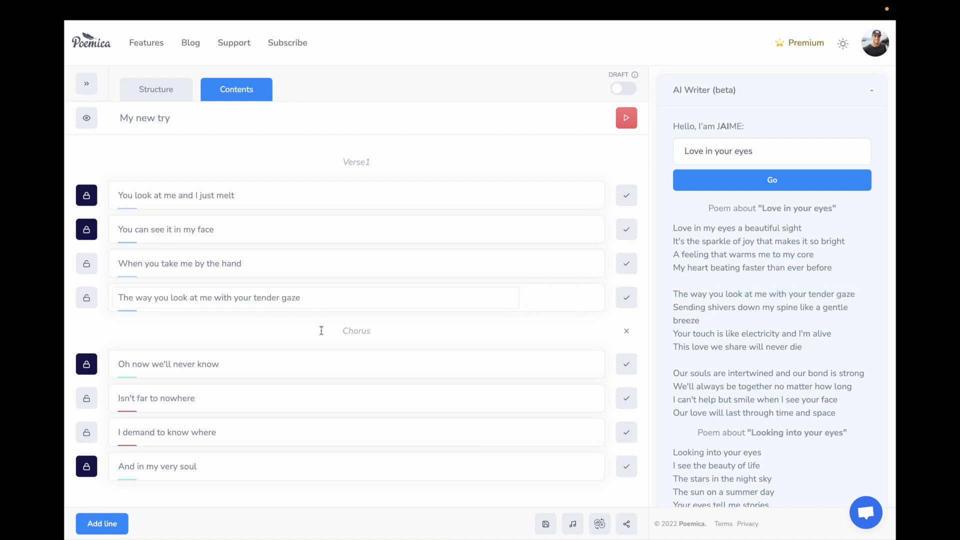
click(545, 523)
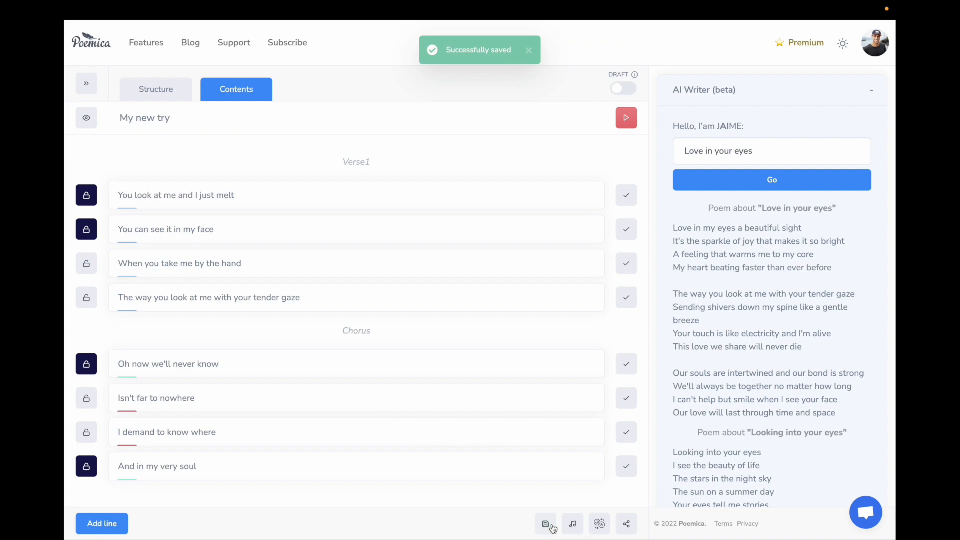
Switch to dark theme, adjust the noise accompaniment volume, and translate the lines into Chinese
click(843, 42)
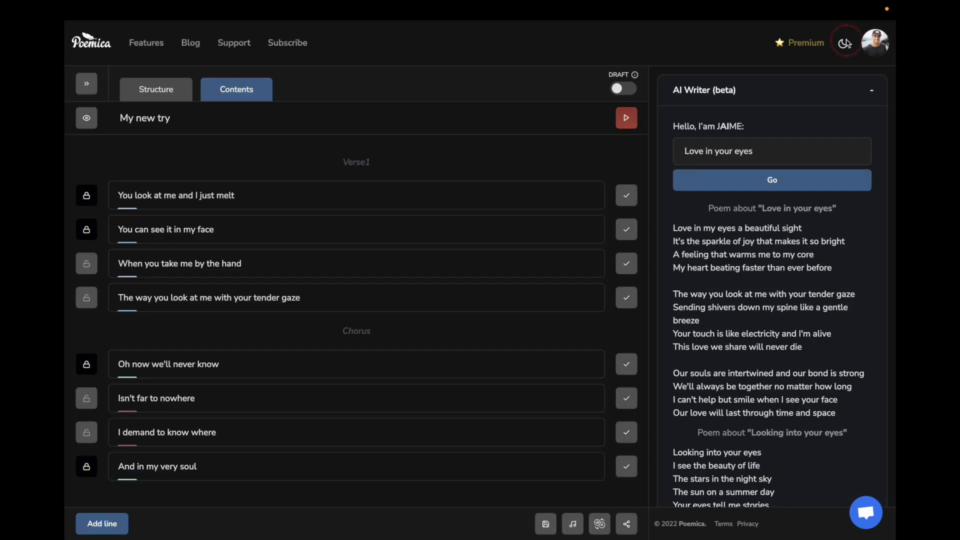
click(572, 523)
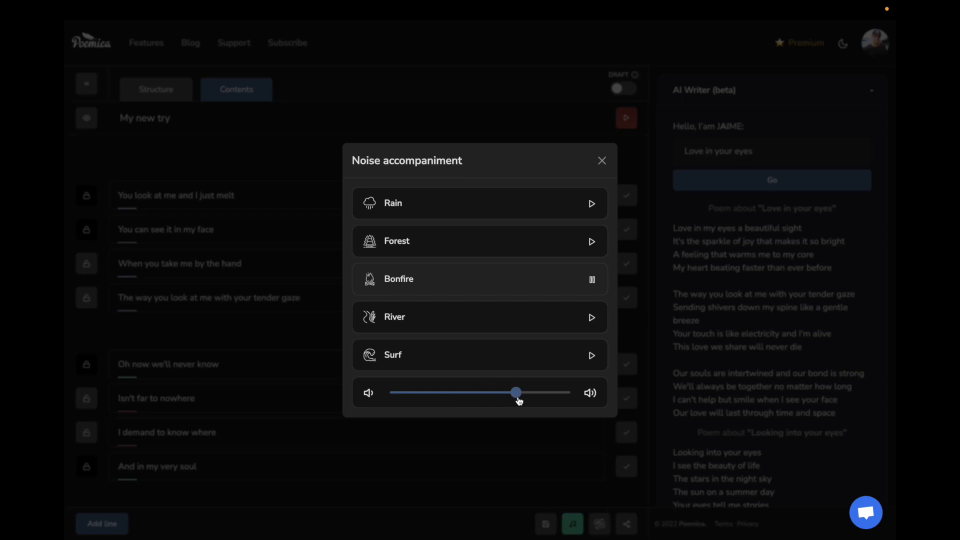
click(600, 160)
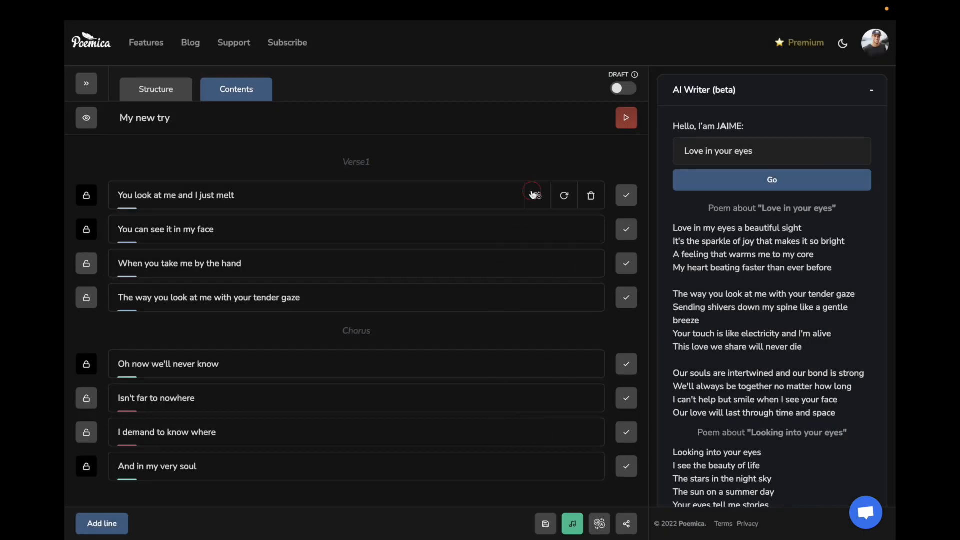
click(534, 195)
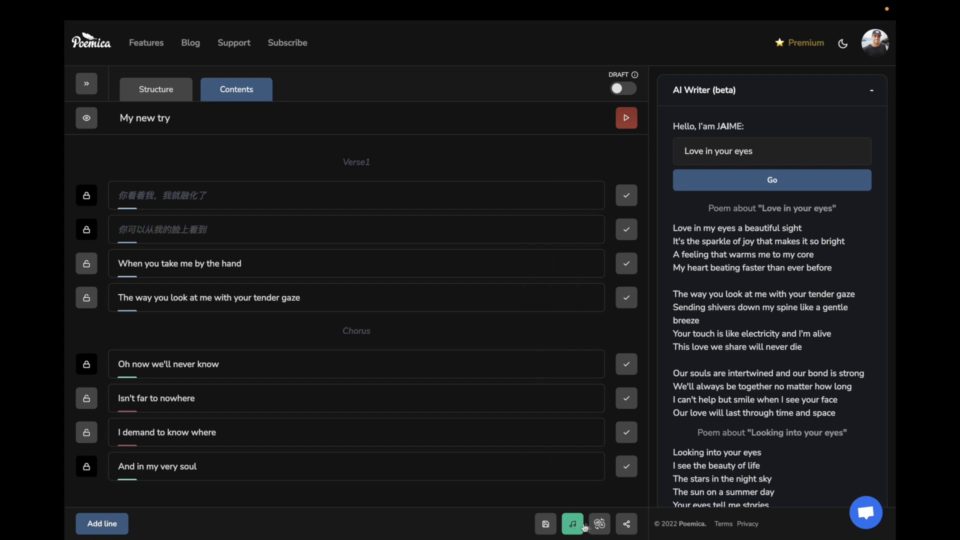
click(598, 524)
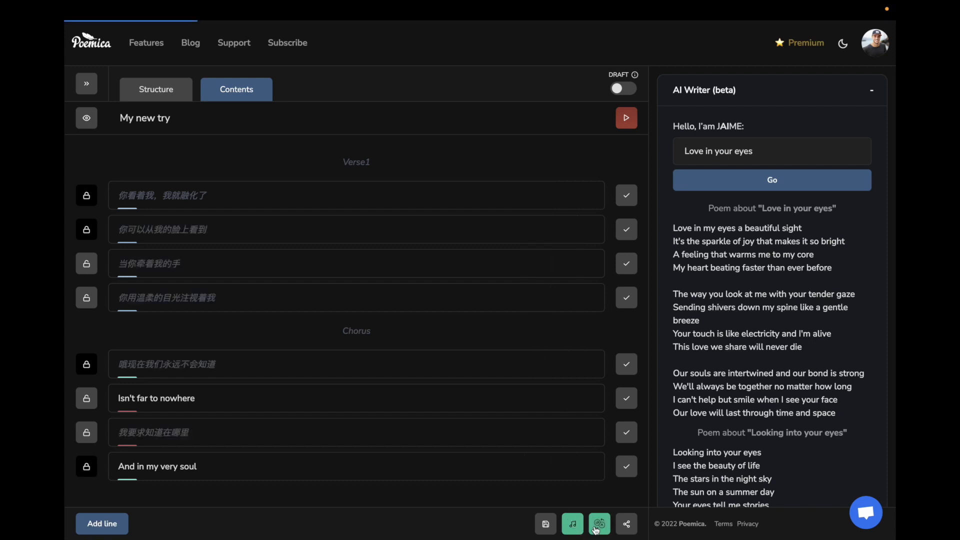